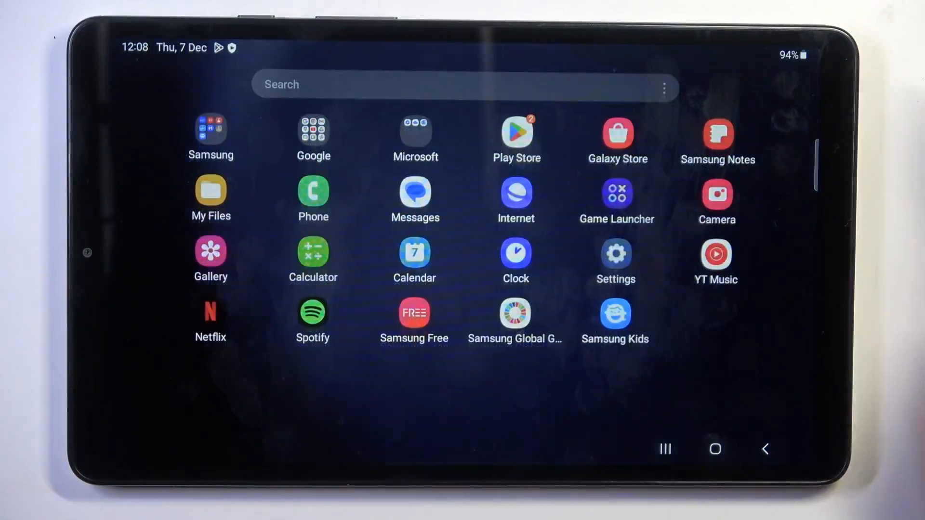
Step: Open Settings, go to General management, and view the Reset options list
left_click(615, 261)
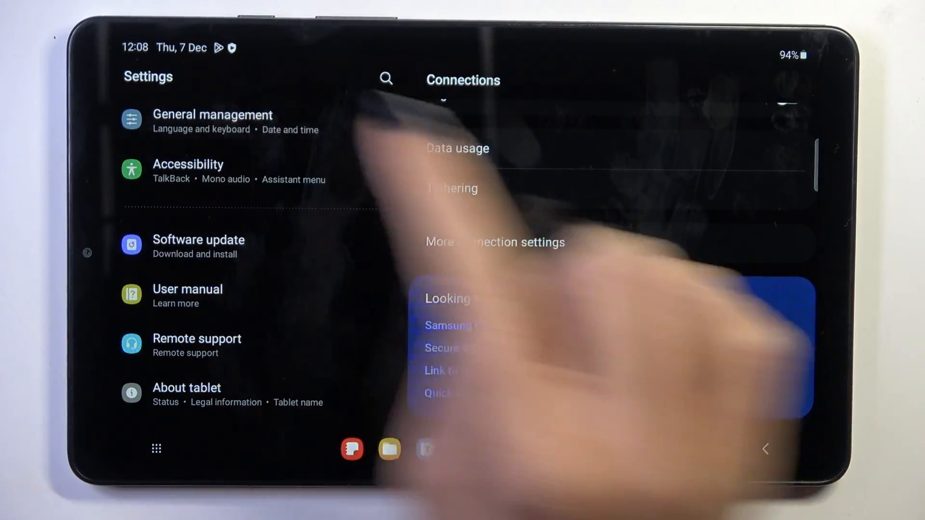
left_click(213, 121)
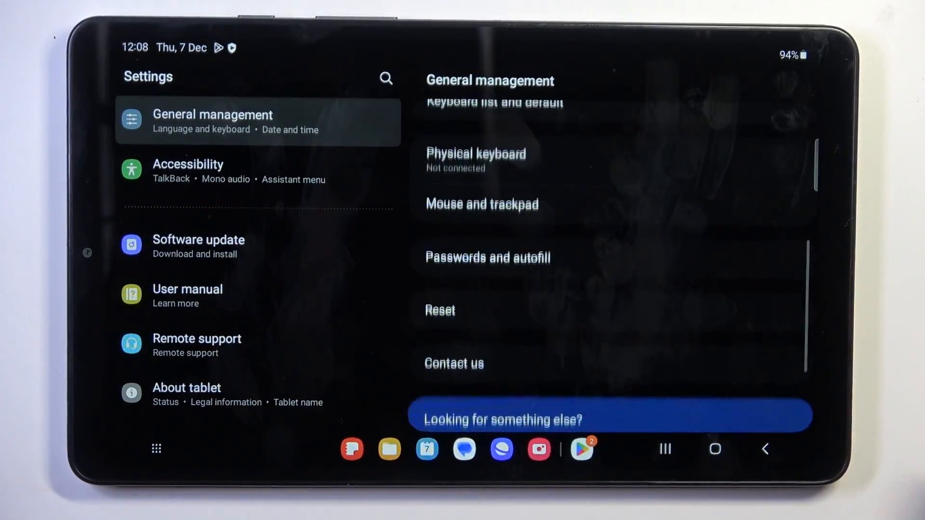
left_click(439, 310)
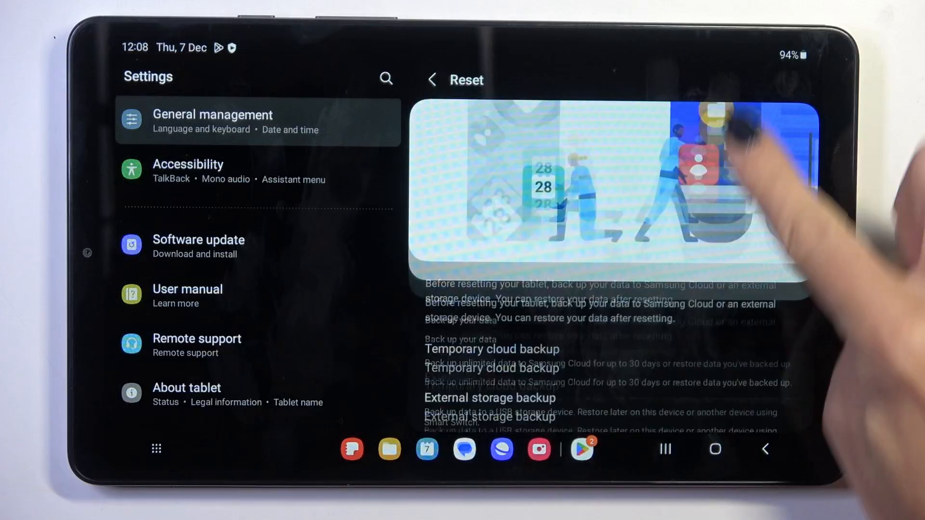
scroll("down", 3)
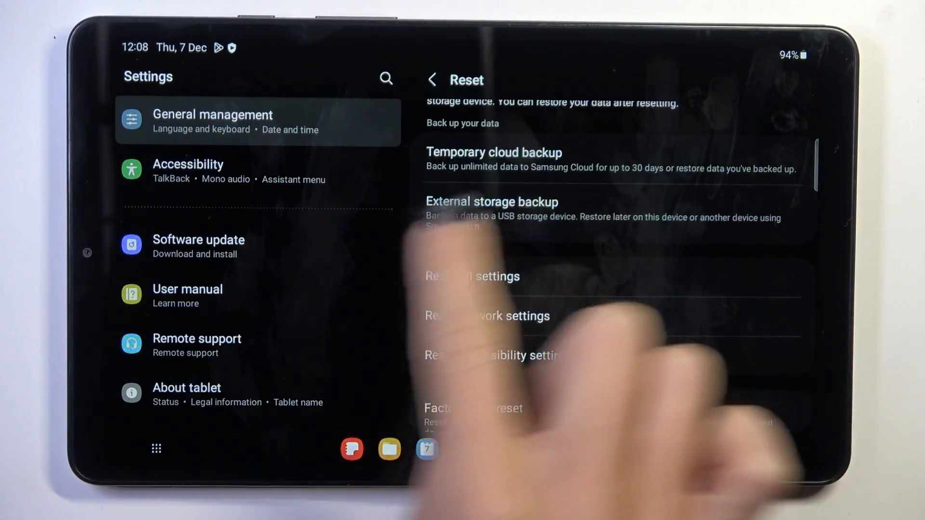
Step: Choose Reset all settings and confirm Reset twice so the tablet restarts
left_click(472, 276)
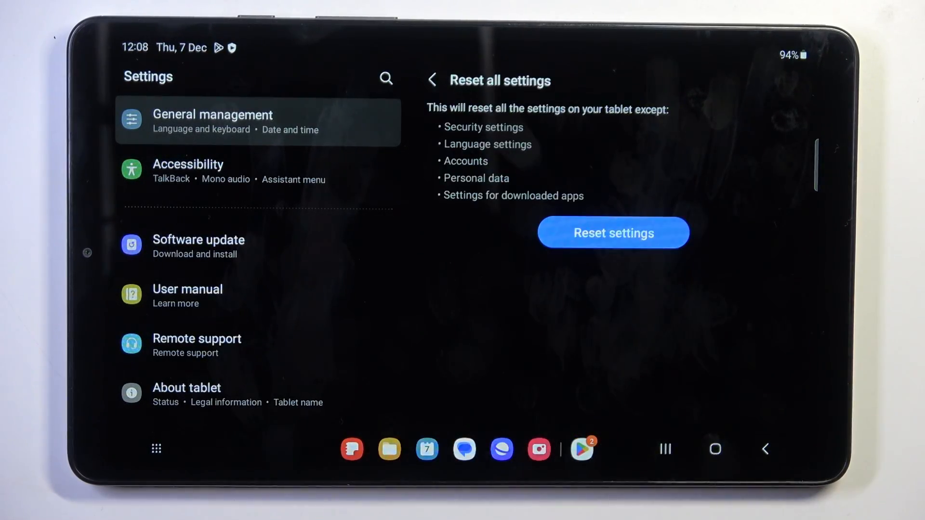
left_click(612, 232)
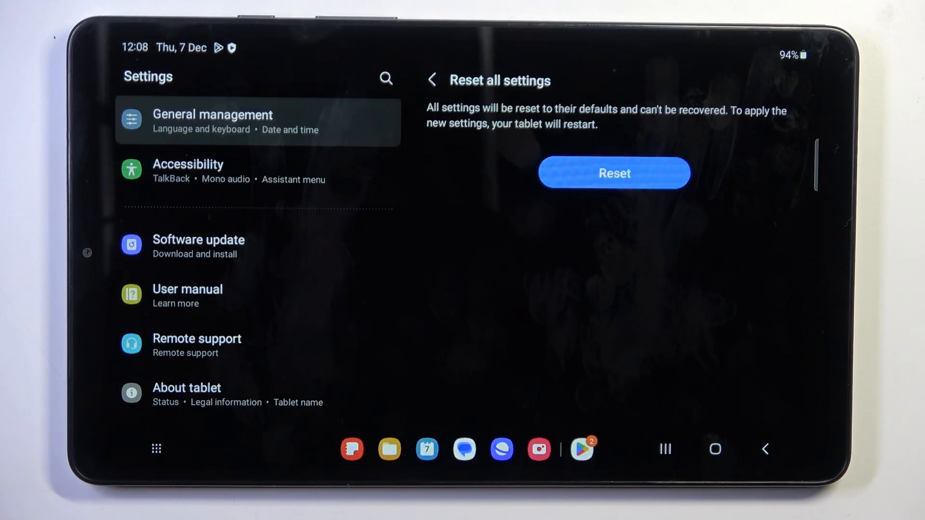
left_click(613, 172)
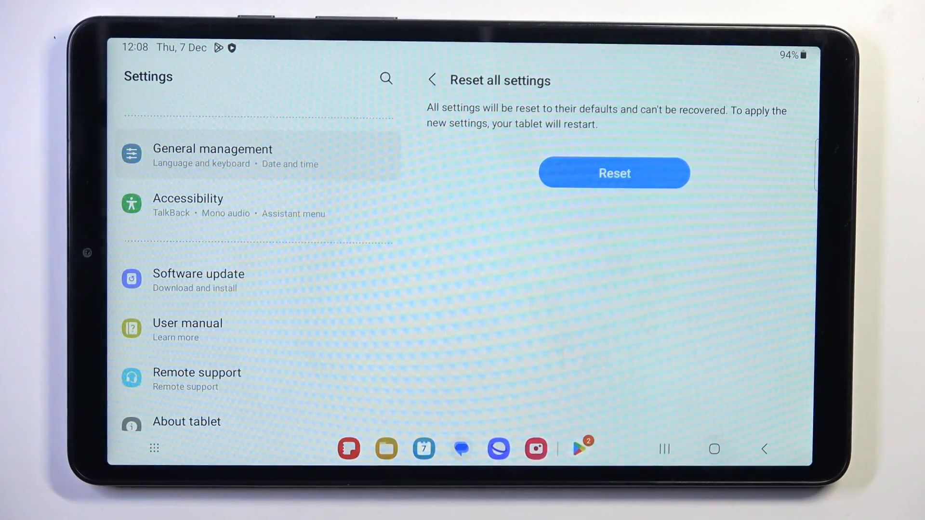
left_click(613, 173)
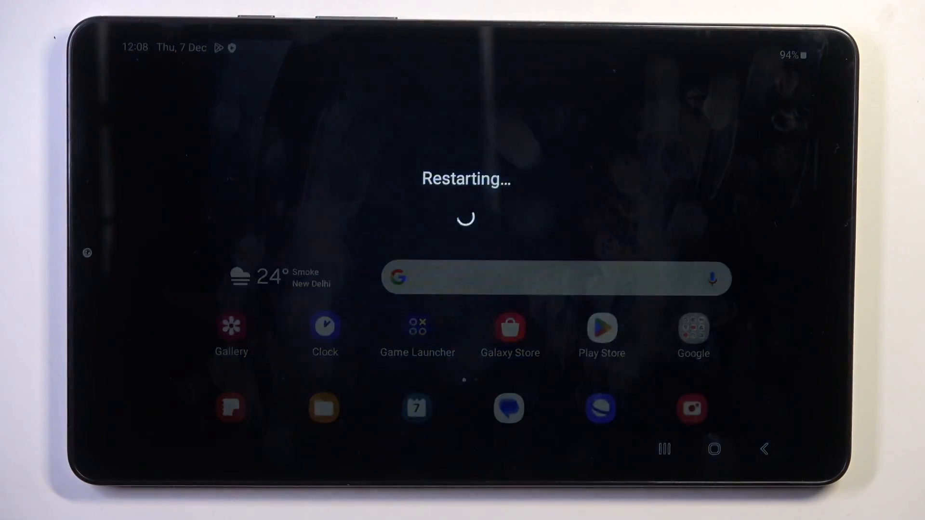